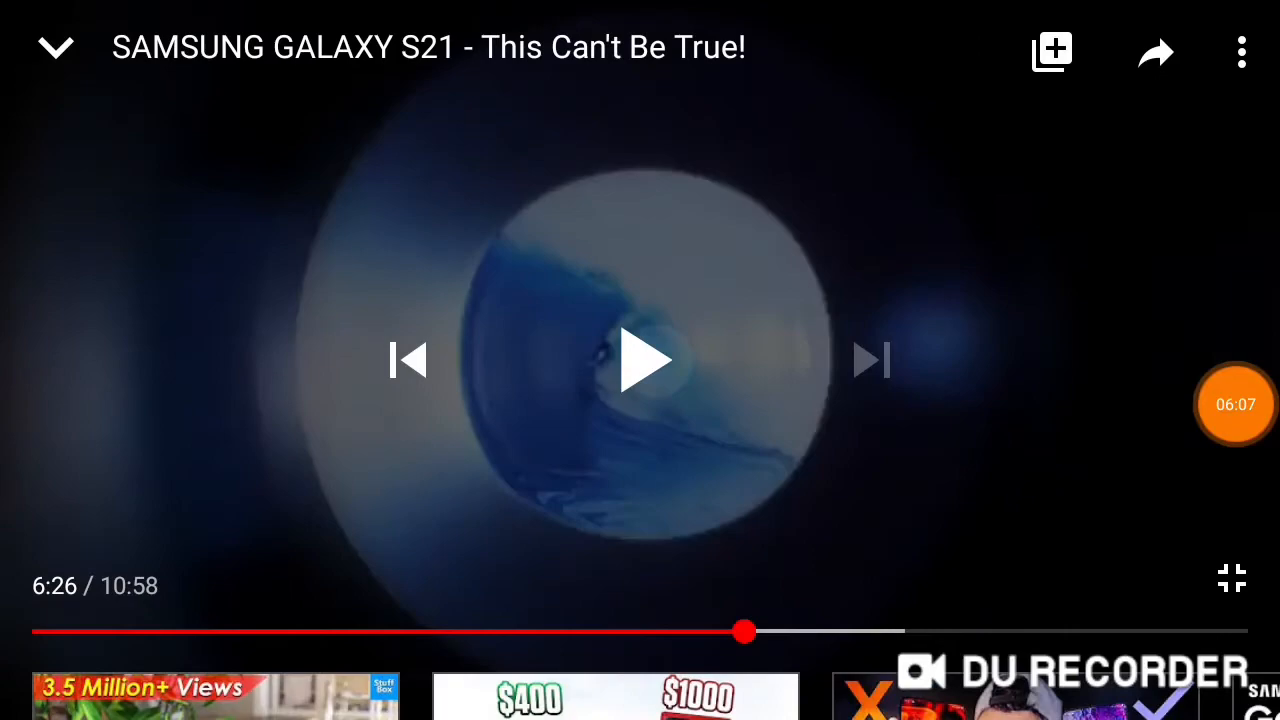
- Resume the paused Galaxy S21 rumour video from 6:26 in the YouTube player
{"action": "left_click", "coordinate": [648, 360]}
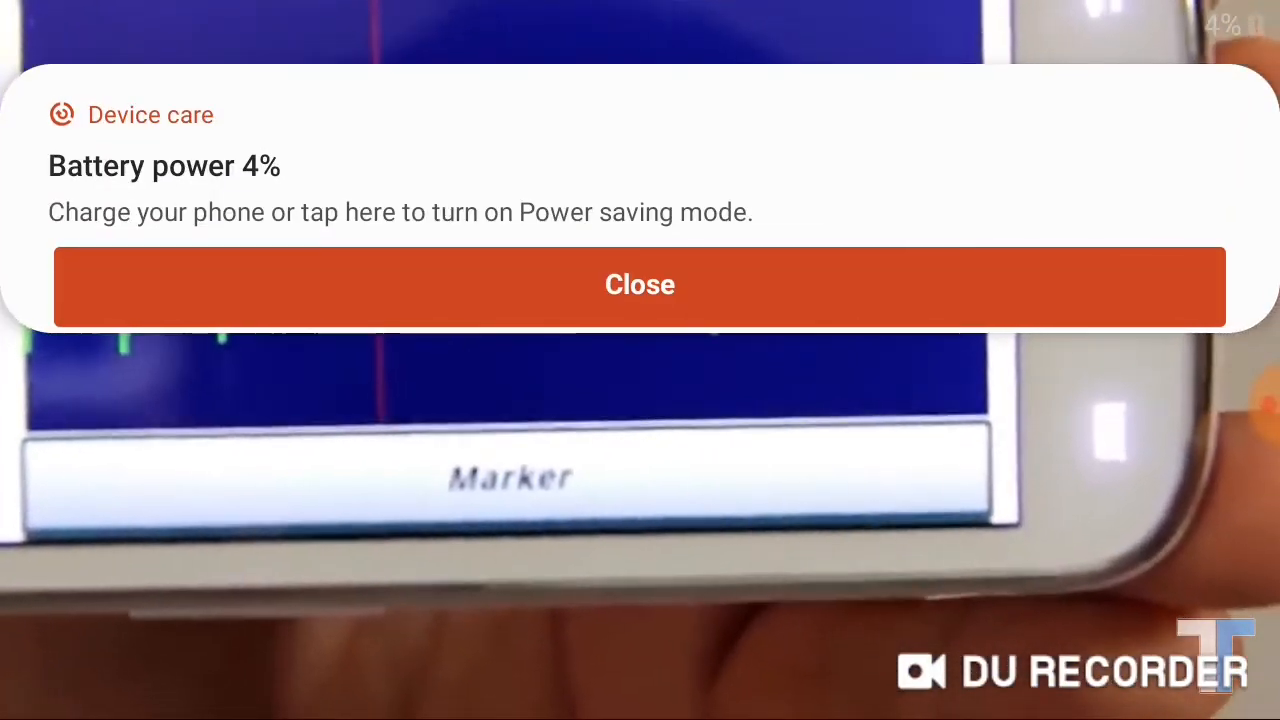
{"action": "left_click", "coordinate": [640, 284]}
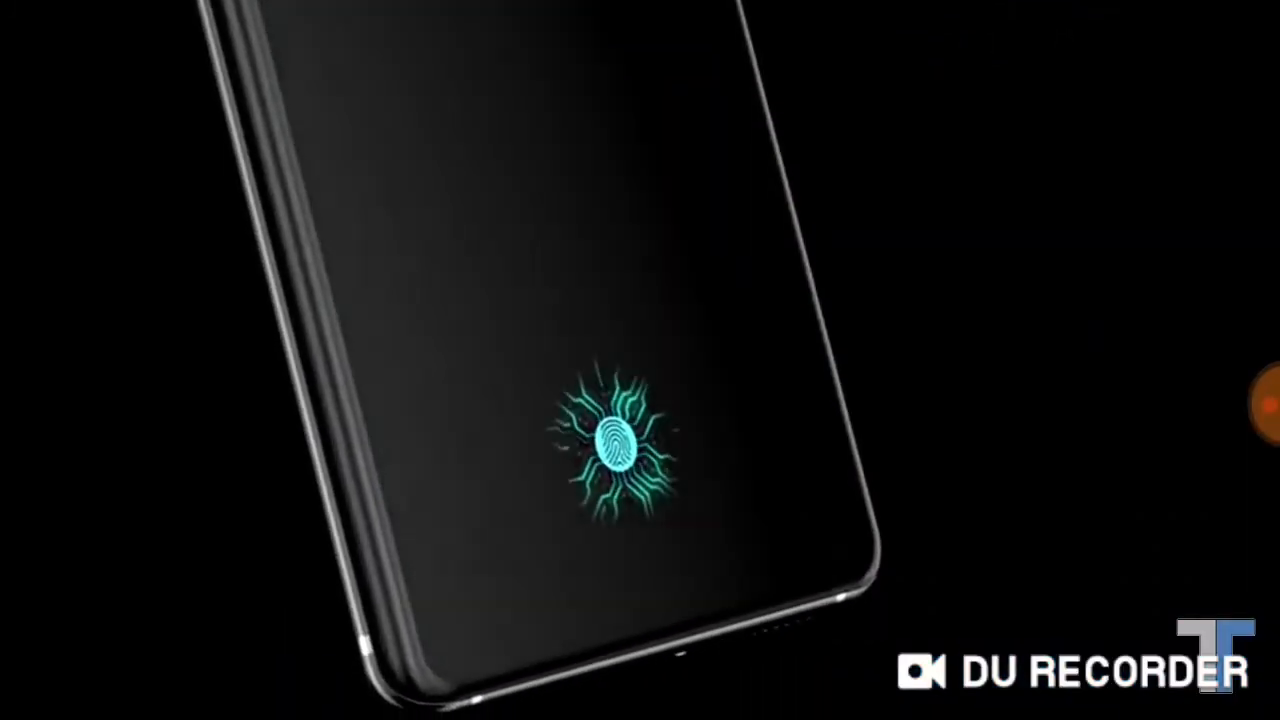
{"action": "left_click", "coordinate": [610, 444]}
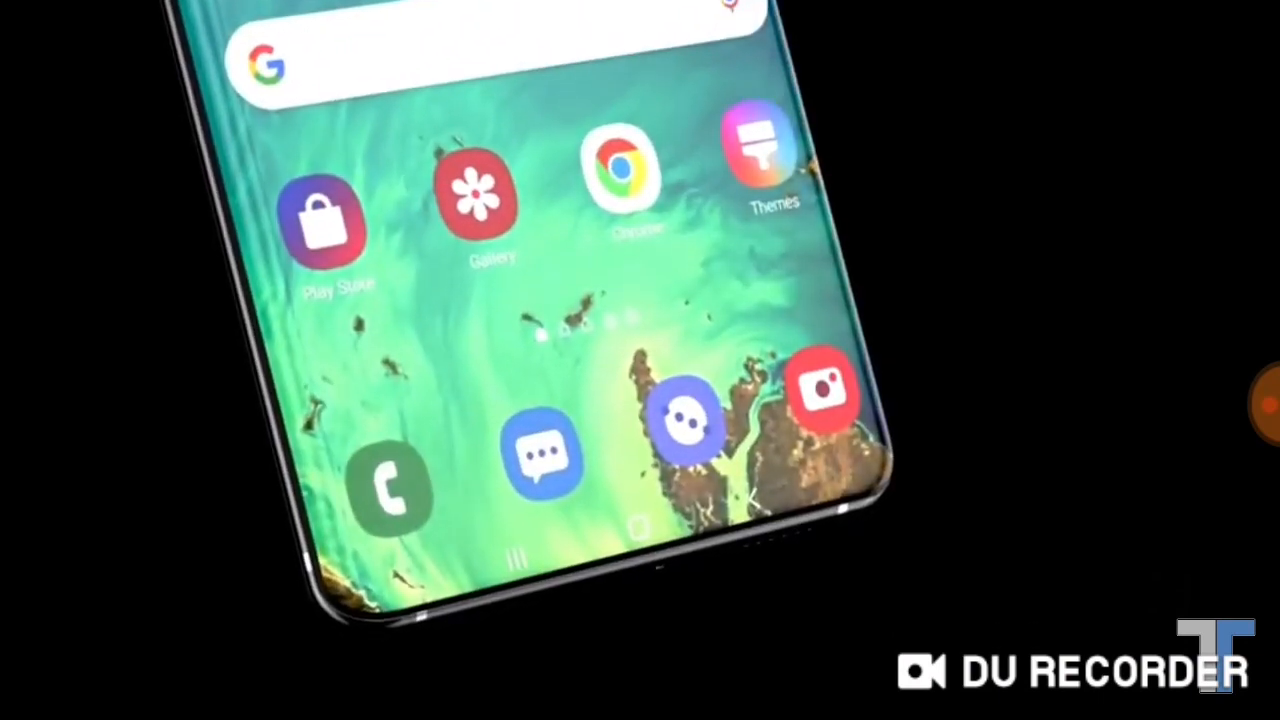